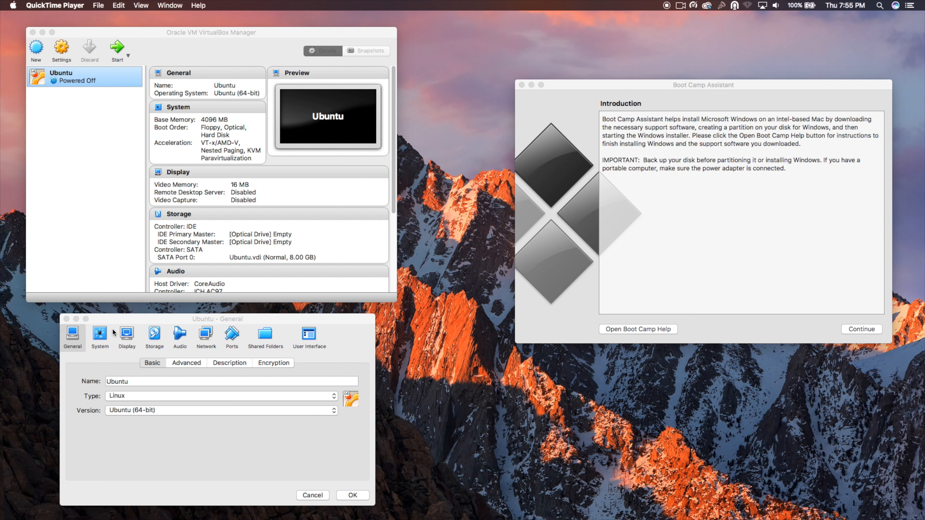
click(99, 337)
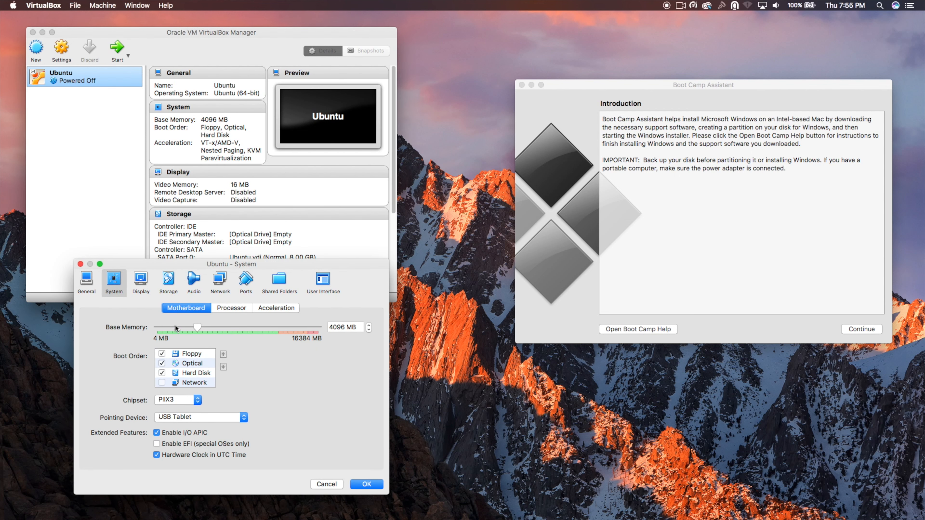
click(142, 279)
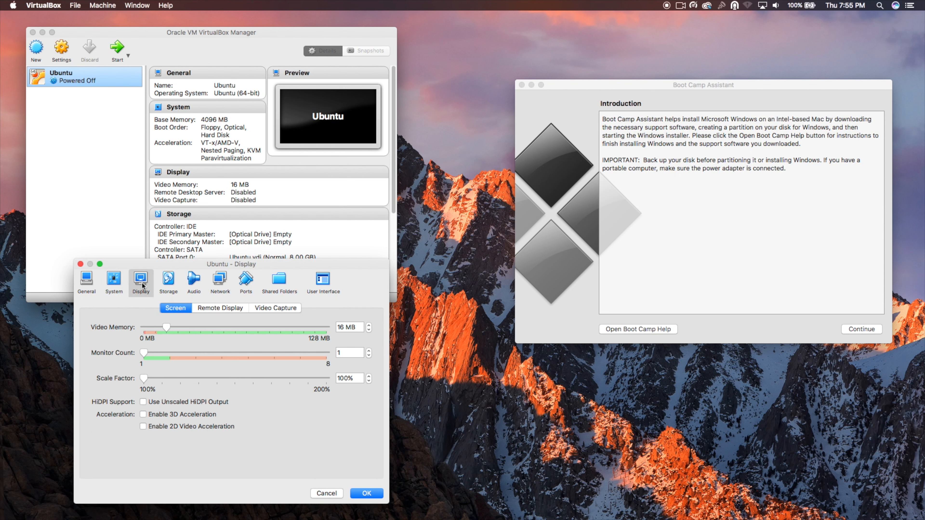
click(168, 282)
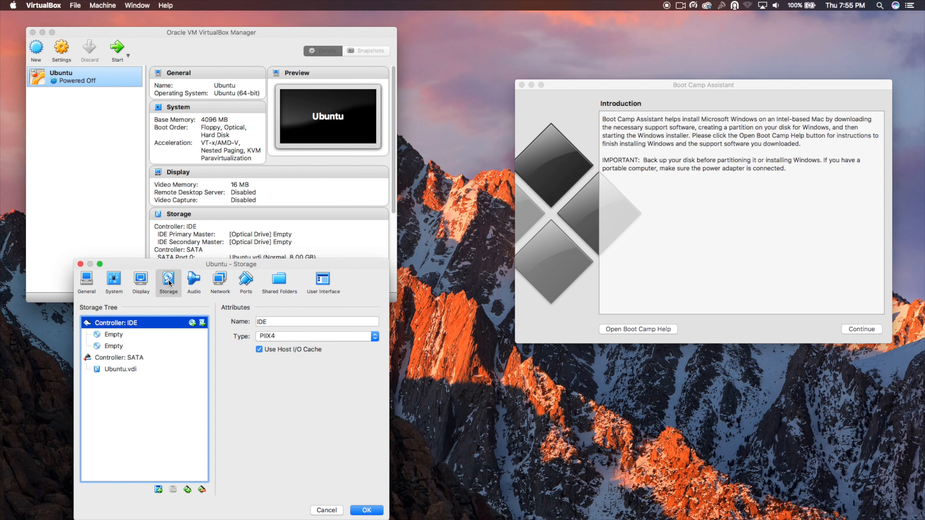
click(86, 281)
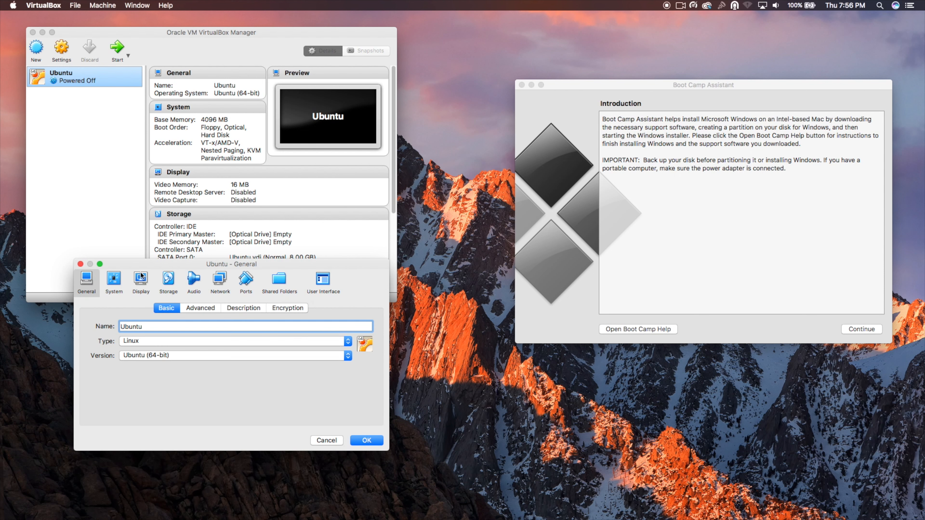
click(169, 281)
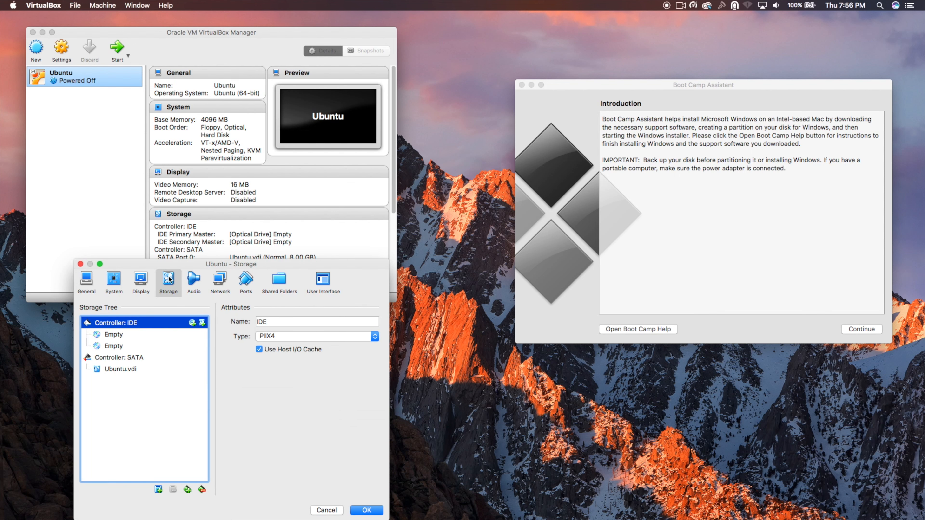
click(86, 281)
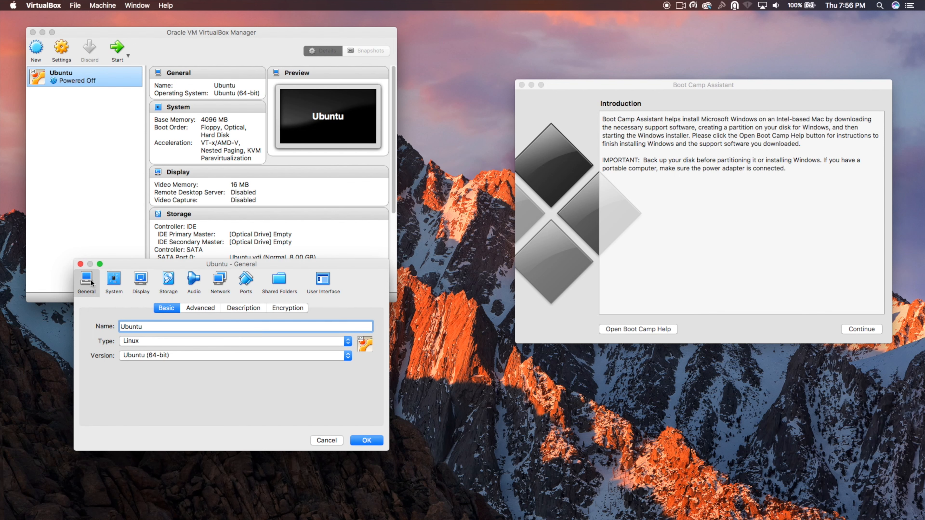